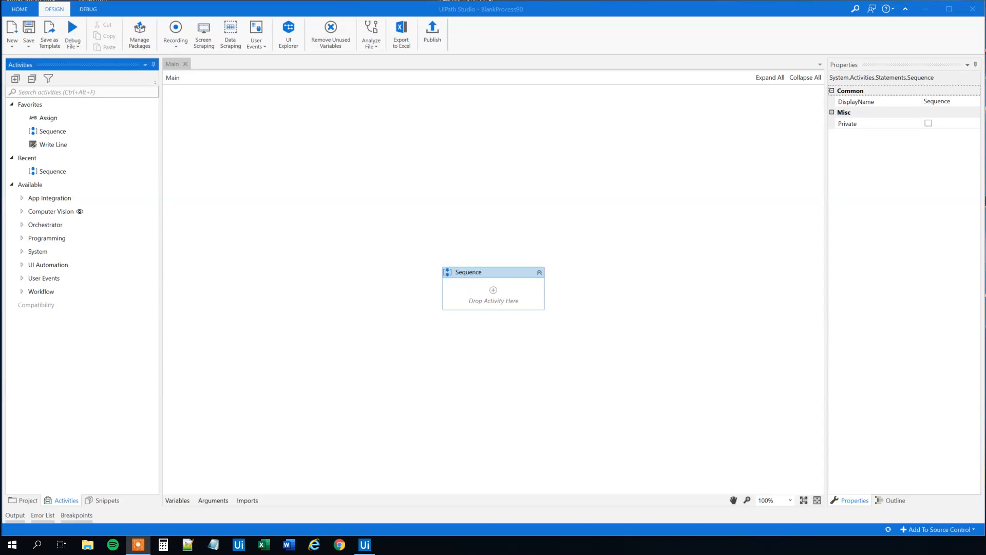
pyautogui.moveTo(486, 331)
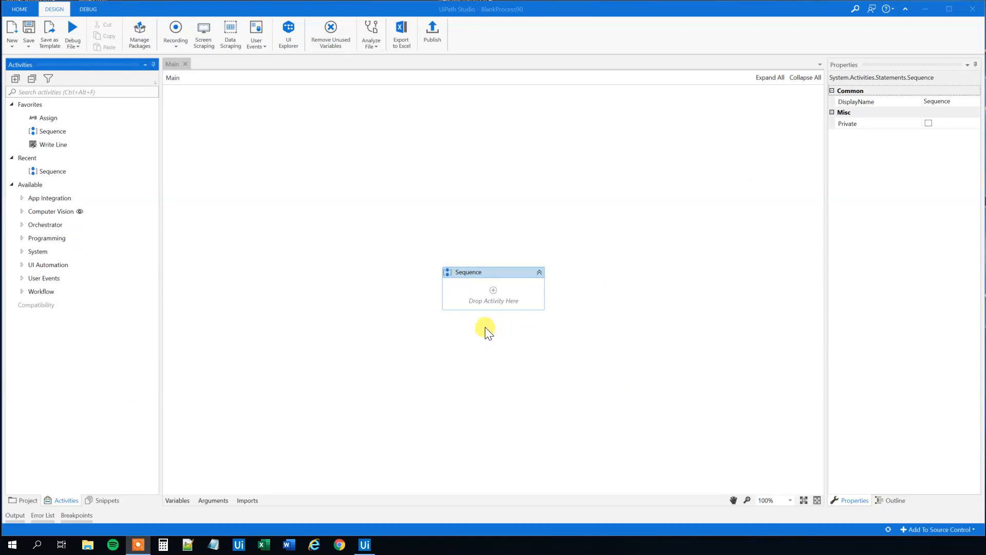
# Add a String variable strString with default value "alpha,bravo,charlie,delta"
pyautogui.click(177, 500)
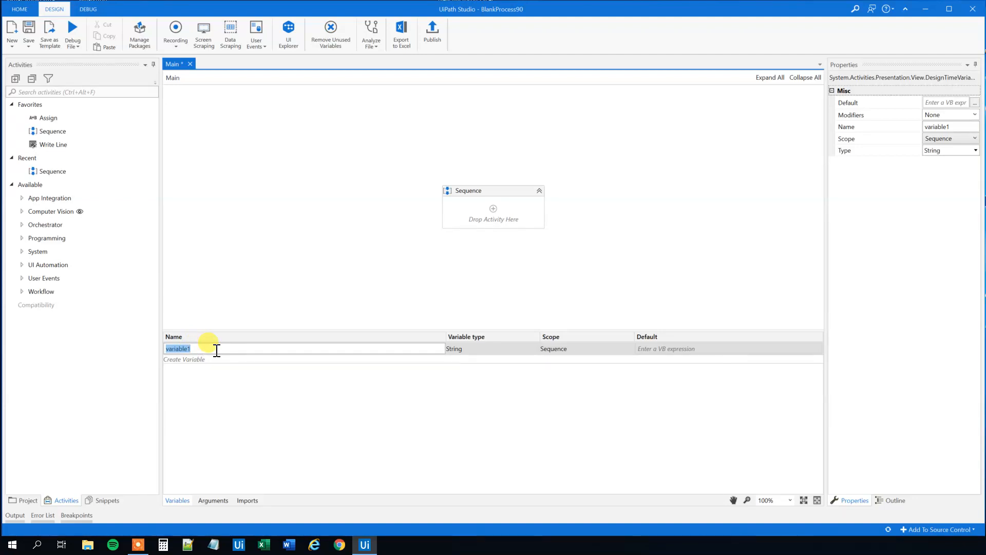
pyautogui.write('strString')
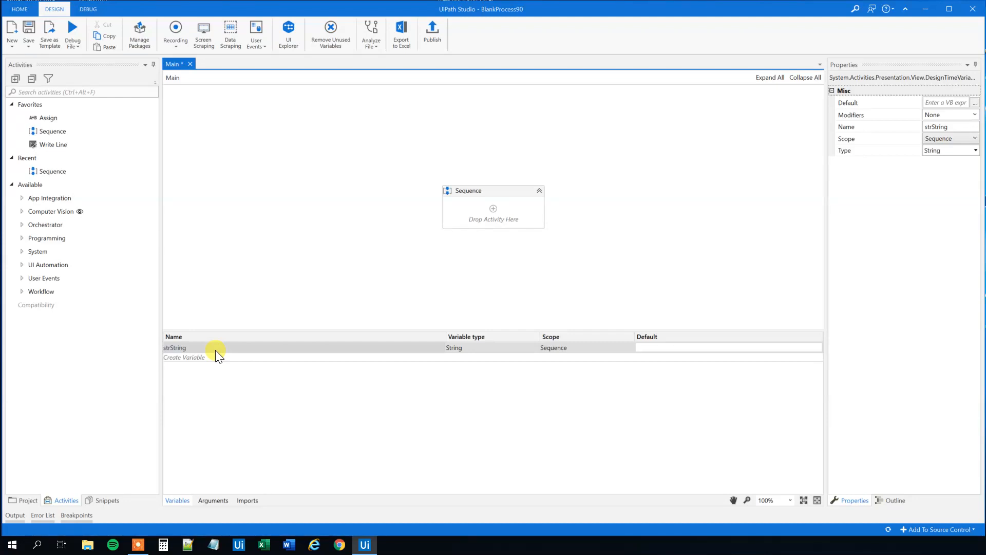
pyautogui.write('alpha,bravo,')
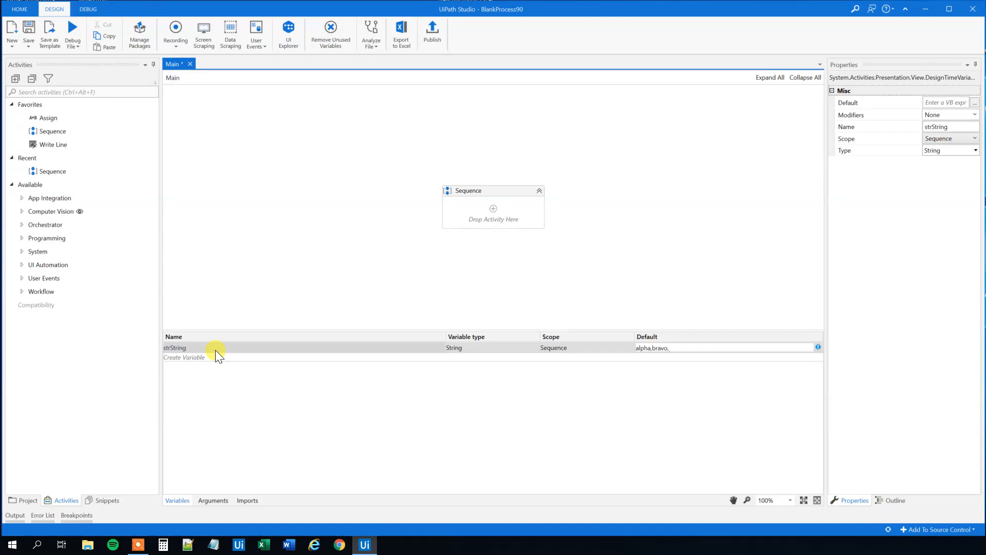
pyautogui.write('charlie')
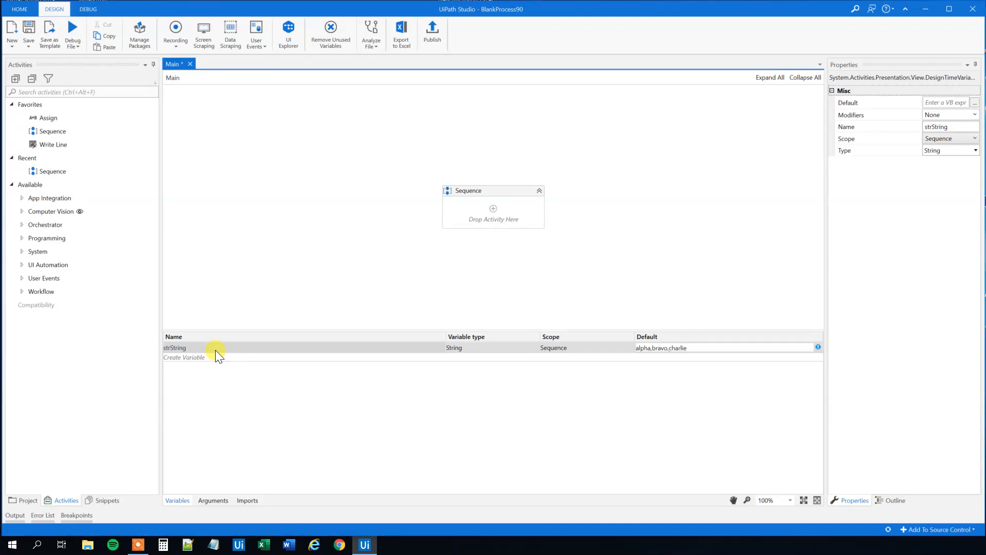
pyautogui.write(',delta')
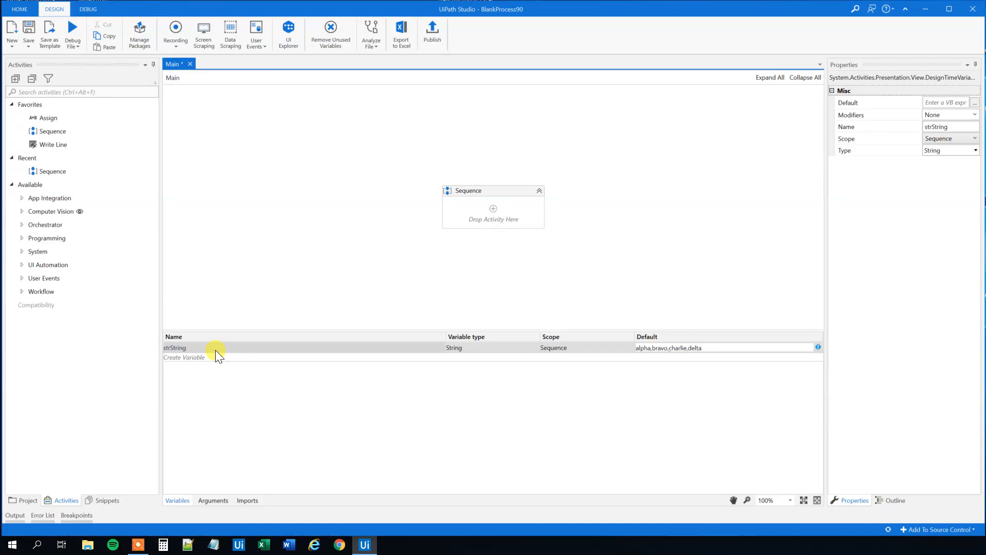
pyautogui.click(654, 347)
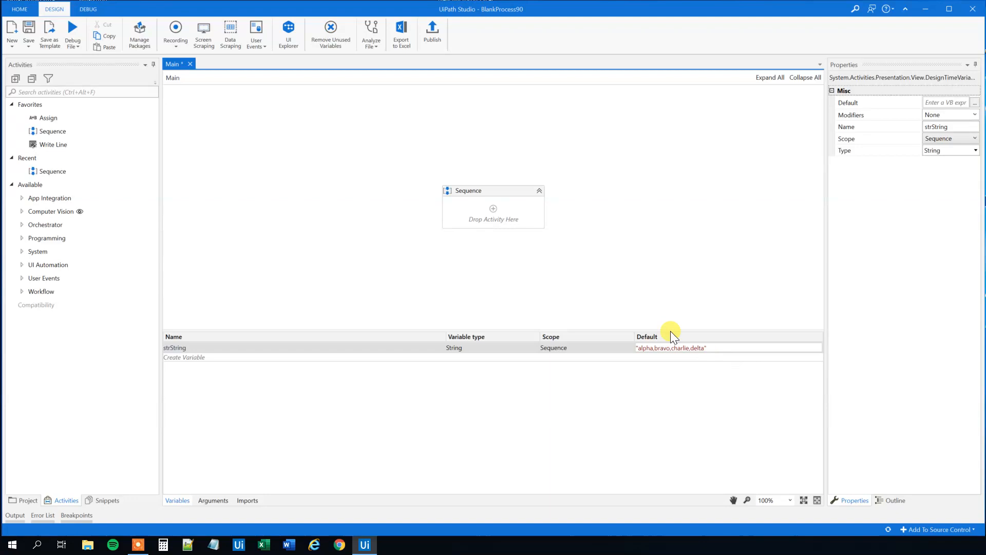
# Find the Assign activity in Activities and add it to the Sequence
pyautogui.click(493, 191)
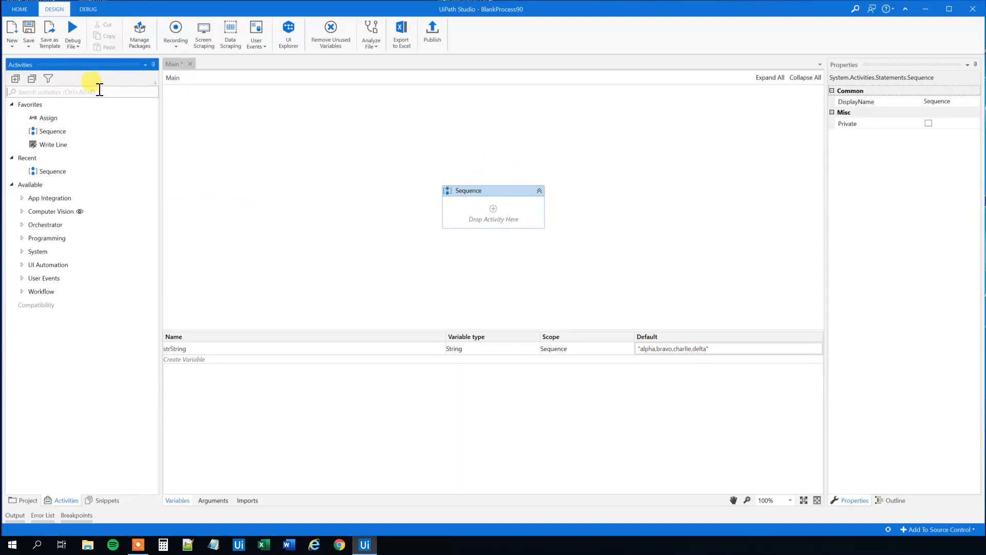
pyautogui.write('assign')
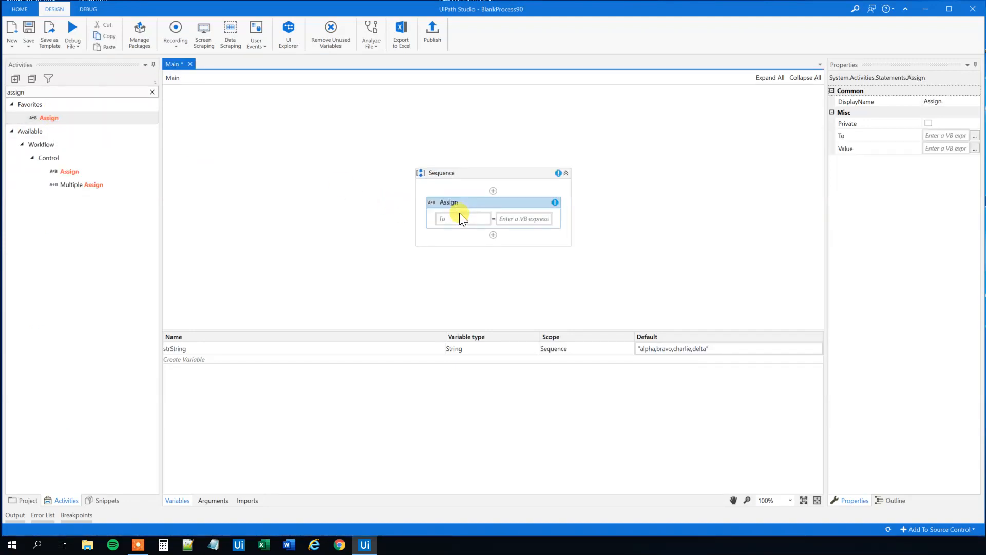
pyautogui.click(462, 219)
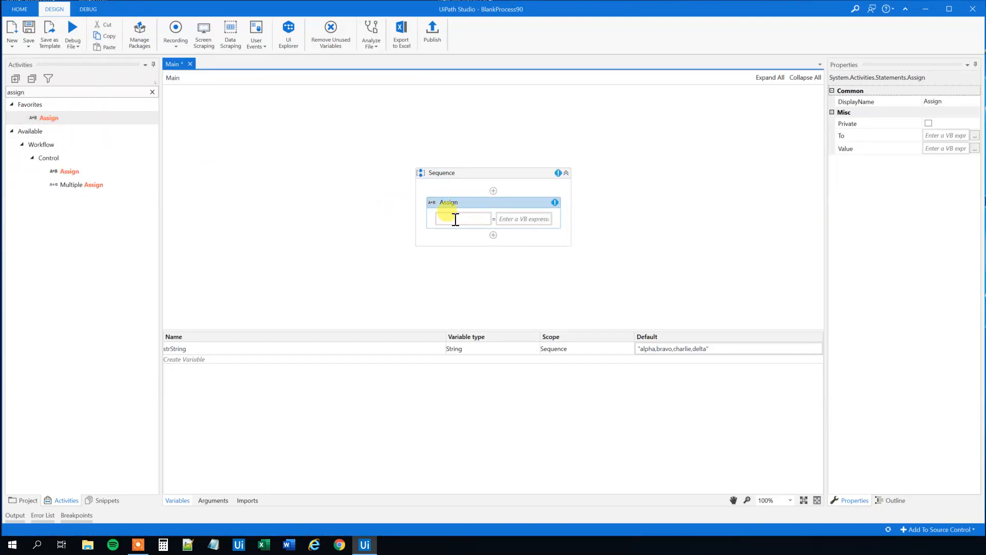
# Create arrArray as the Assign target and set its type to String array
pyautogui.click(462, 219)
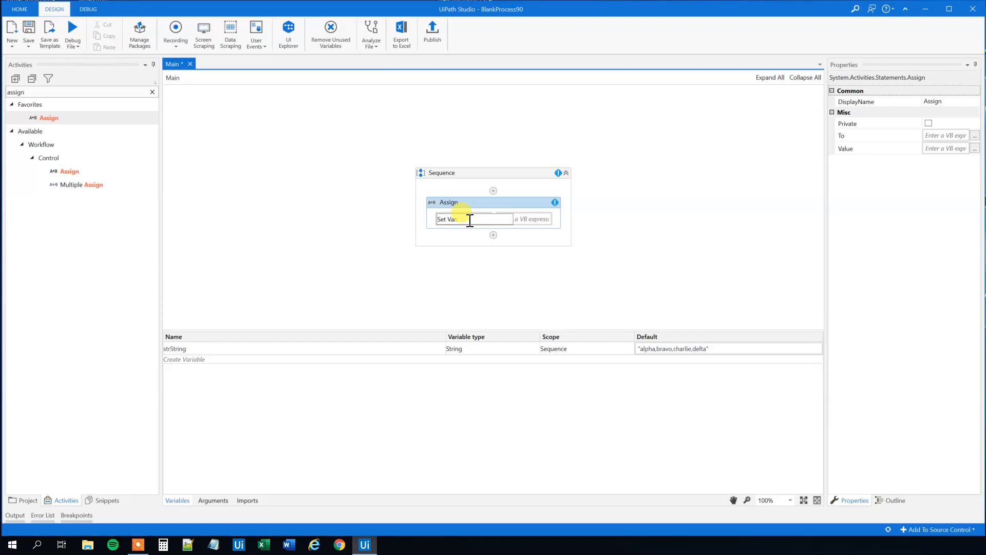
pyautogui.write('arra')
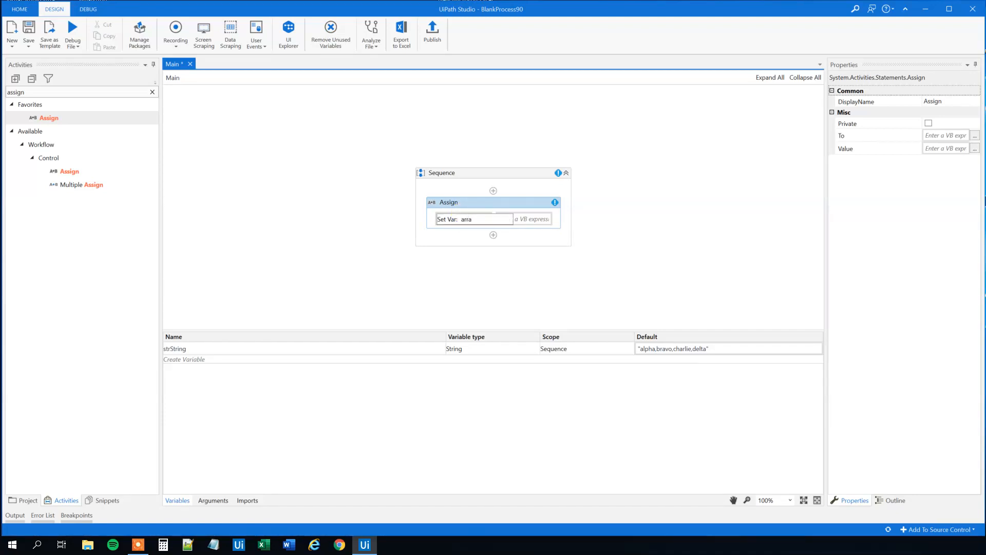
pyautogui.write('A')
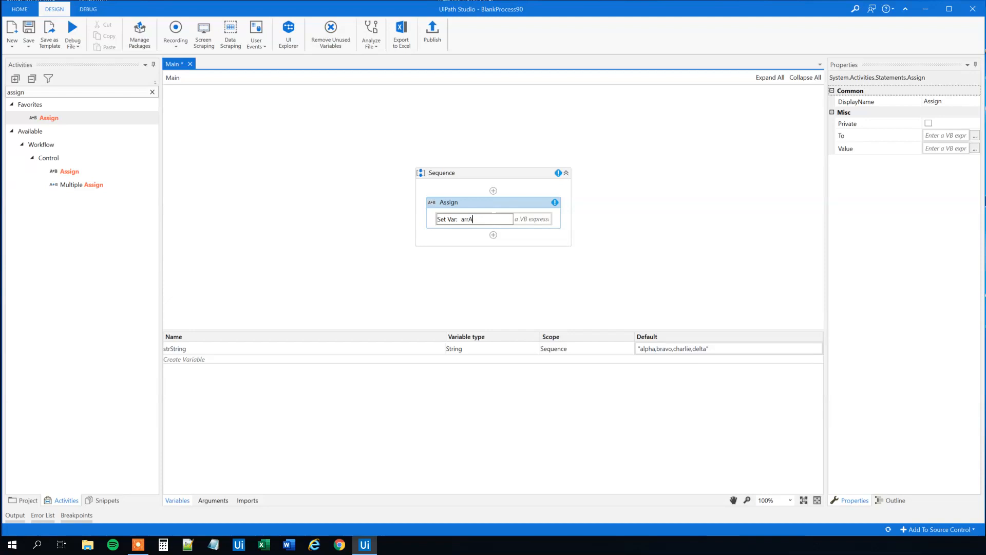
pyautogui.write('rray')
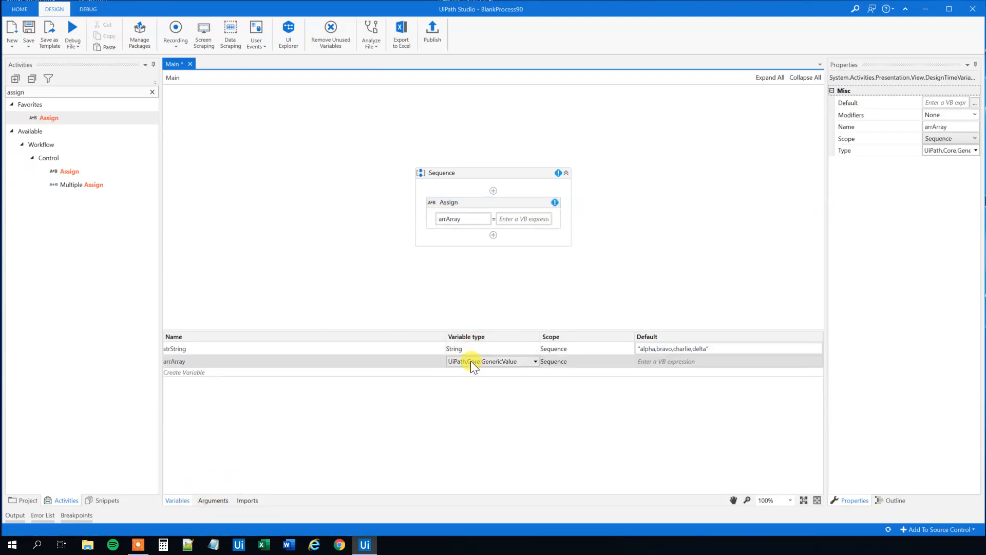
pyautogui.click(491, 361)
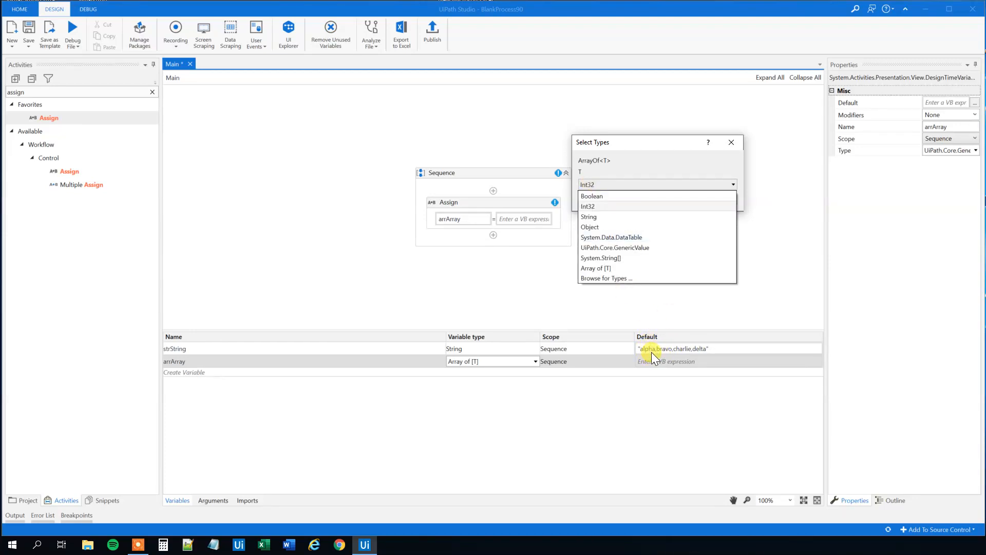
pyautogui.moveTo(590, 216)
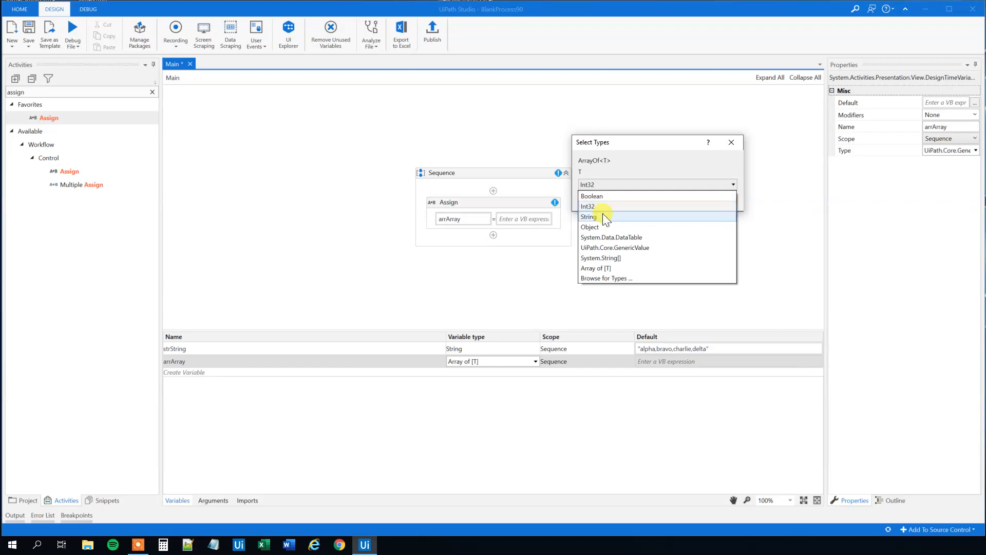
pyautogui.moveTo(601, 225)
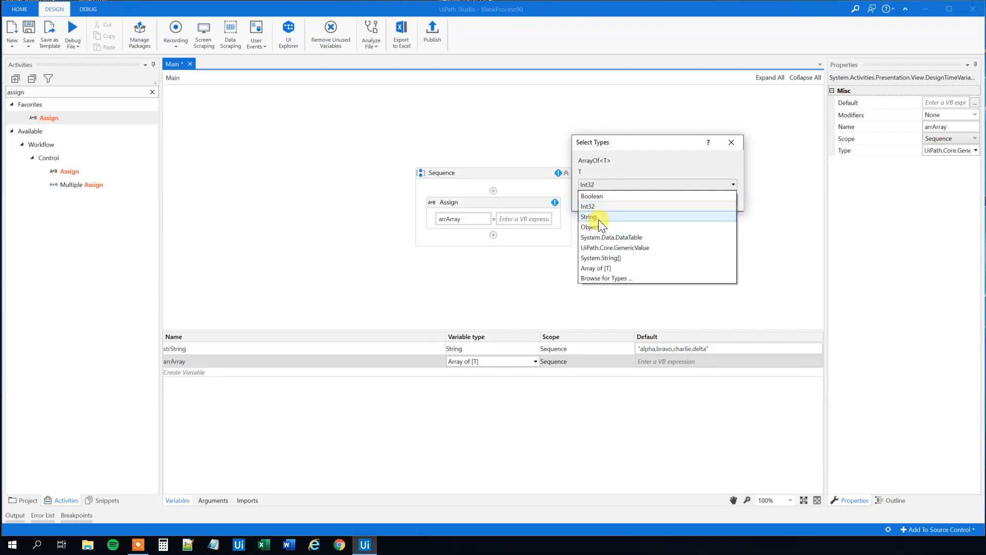
pyautogui.click(589, 216)
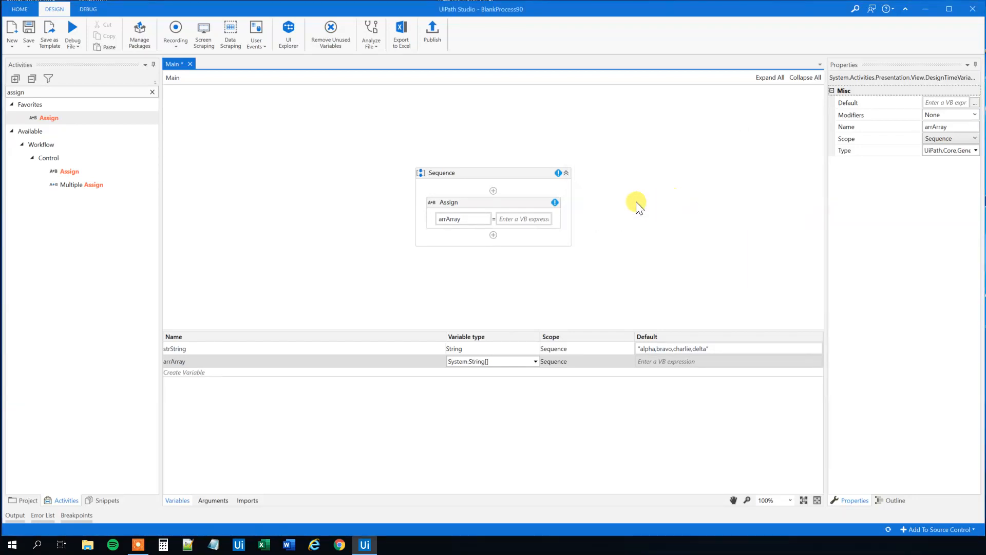
# Enter Split(strString,",") as the Assign value for arrArray
pyautogui.click(524, 219)
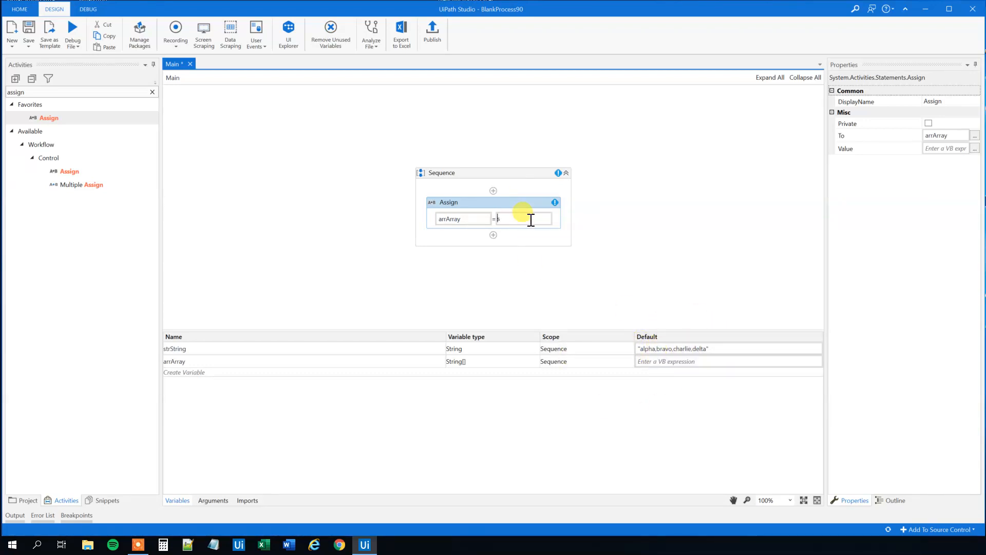
pyautogui.write('split')
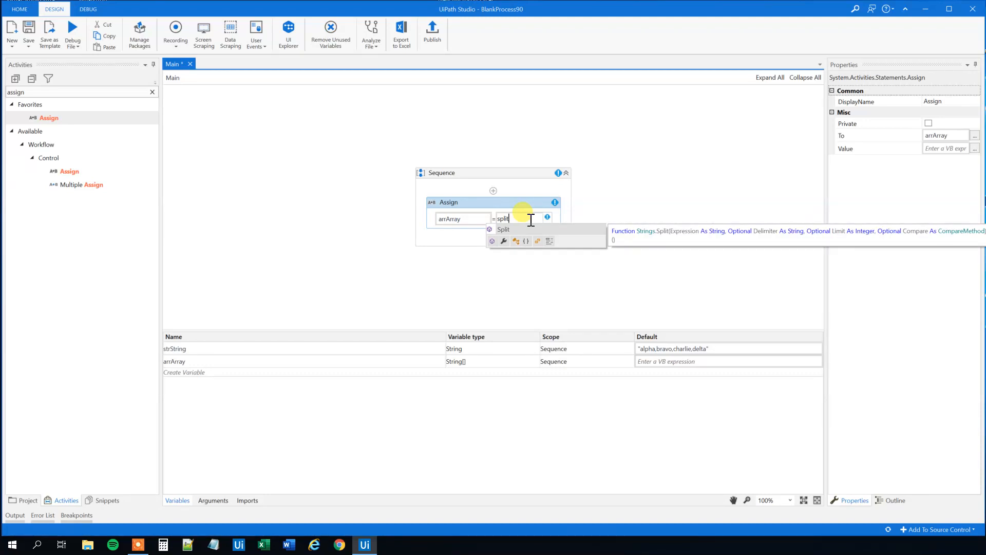
pyautogui.click(504, 228)
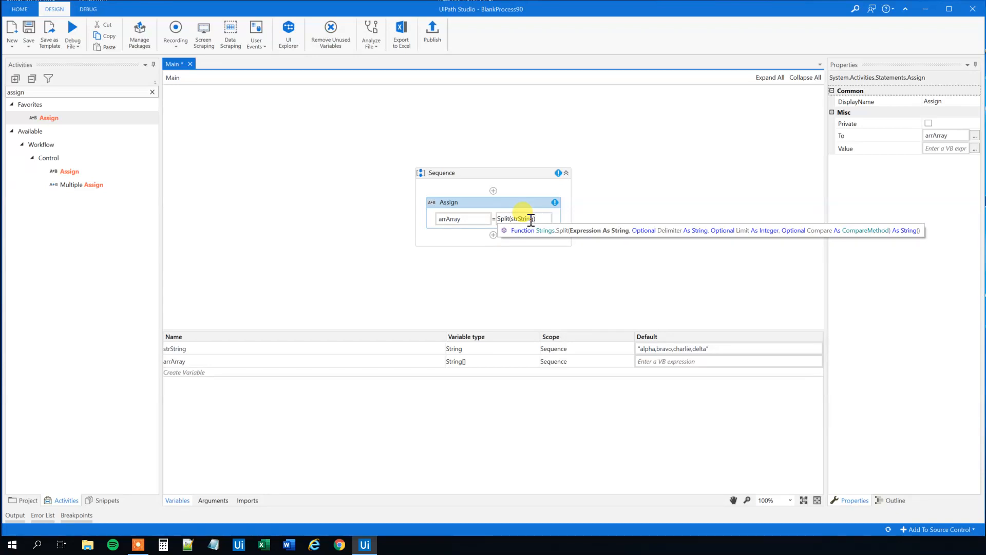
pyautogui.moveTo(597, 133)
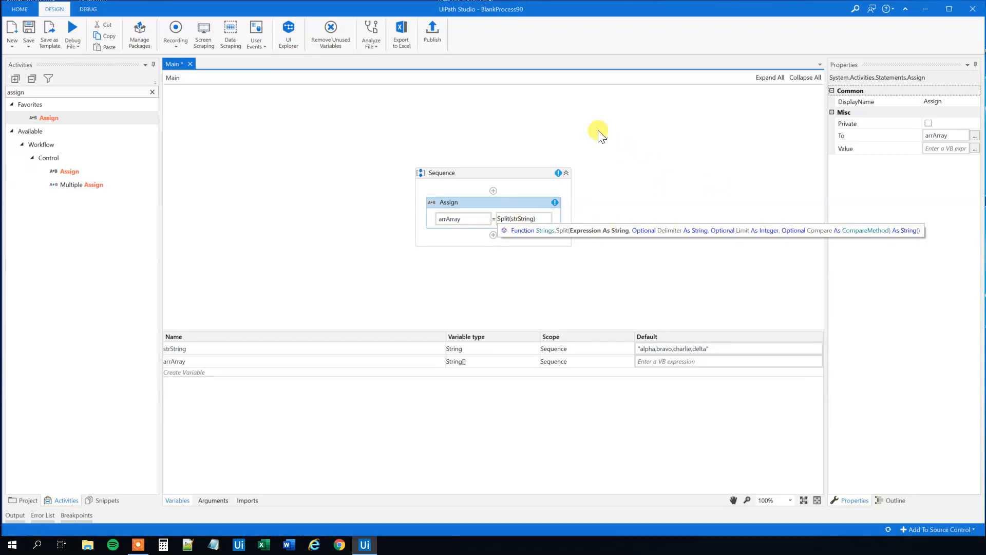
pyautogui.write('.')
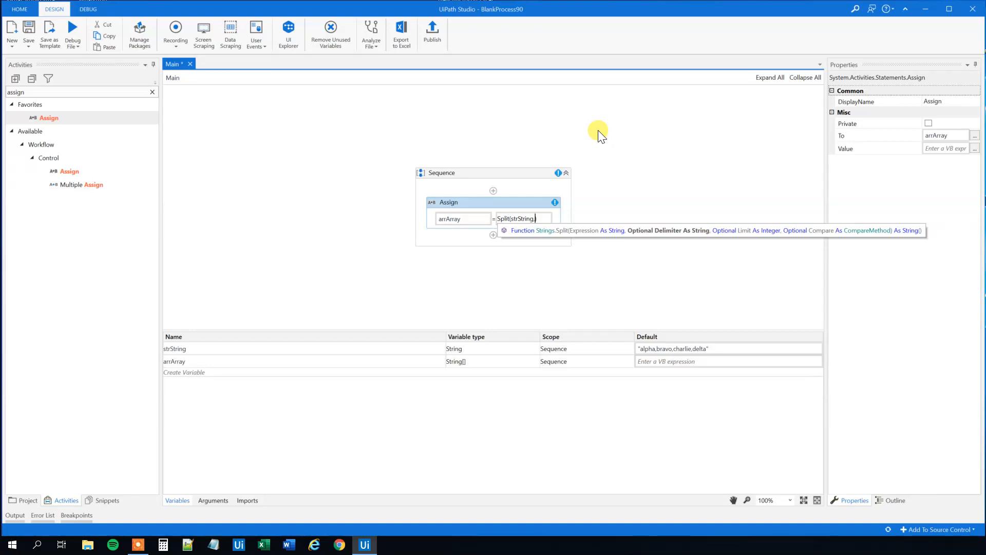
pyautogui.write(',","')
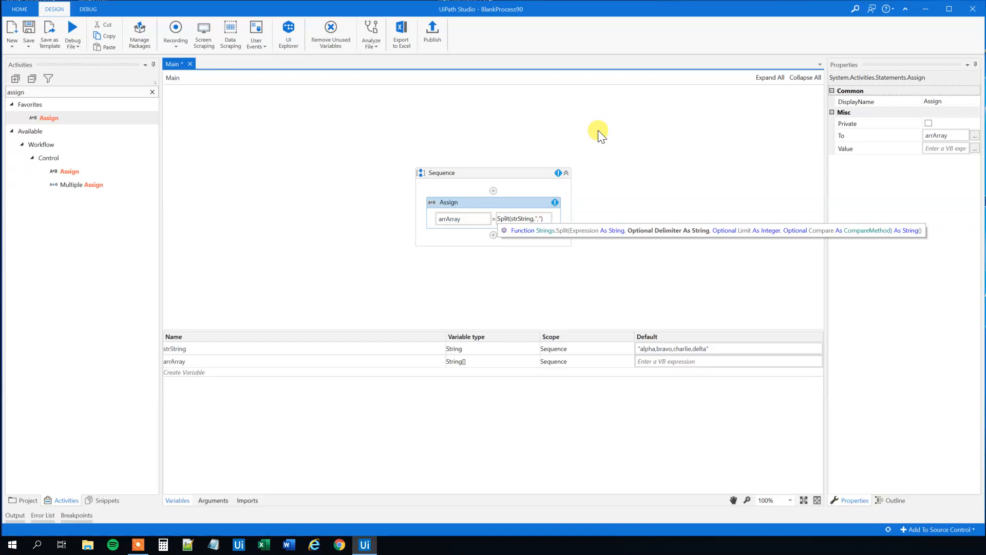
pyautogui.moveTo(441, 194)
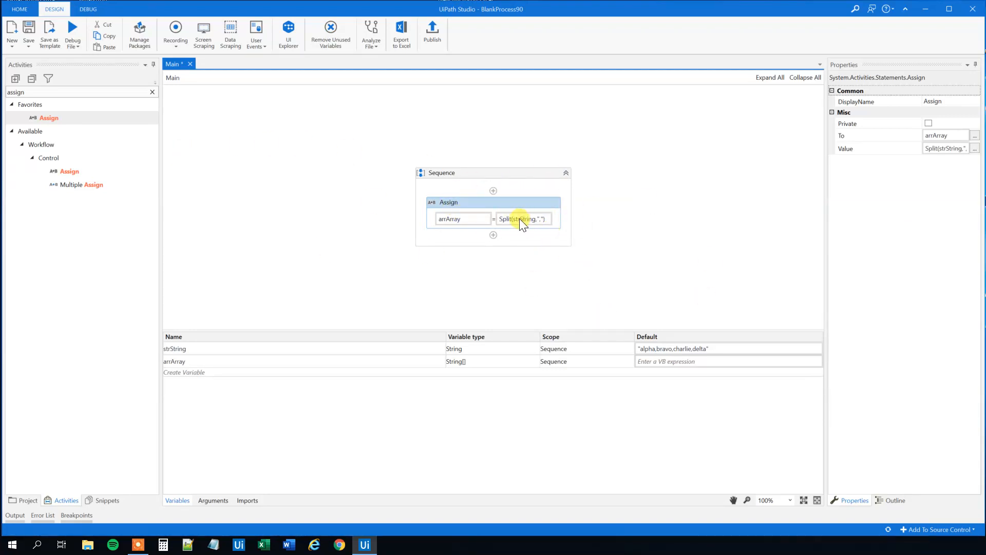
pyautogui.moveTo(275, 187)
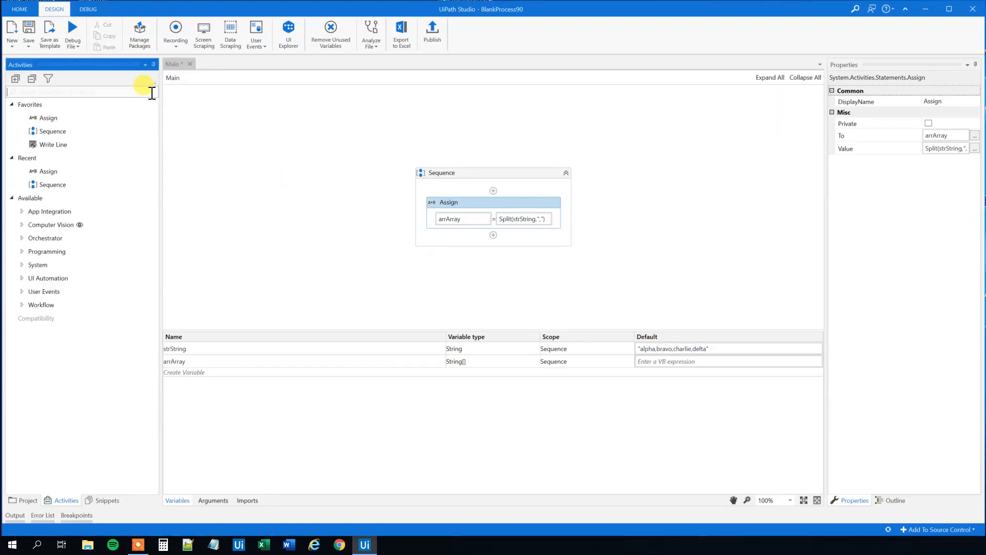
# Add a String For Each over arrArray containing a Write Line that prints item
pyautogui.write('for each')
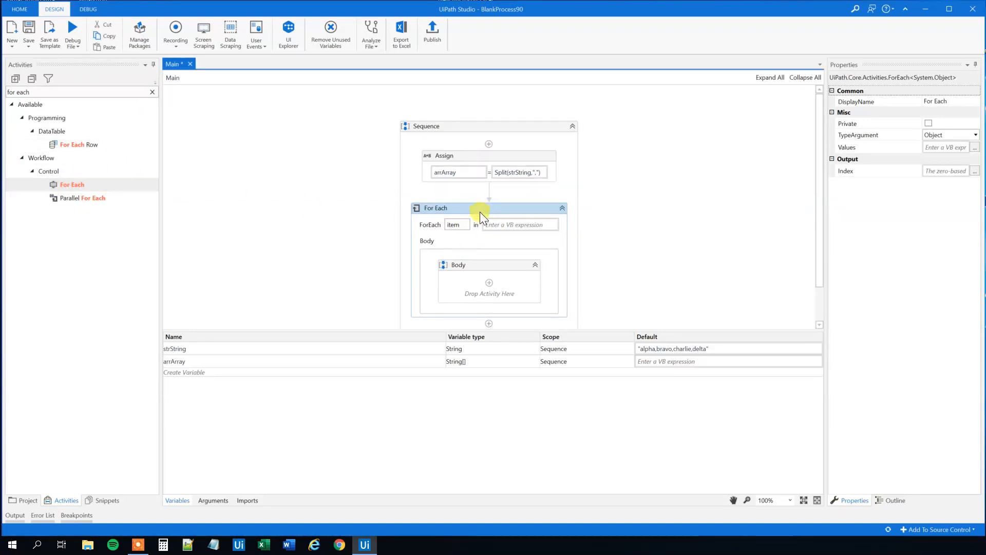
pyautogui.click(974, 135)
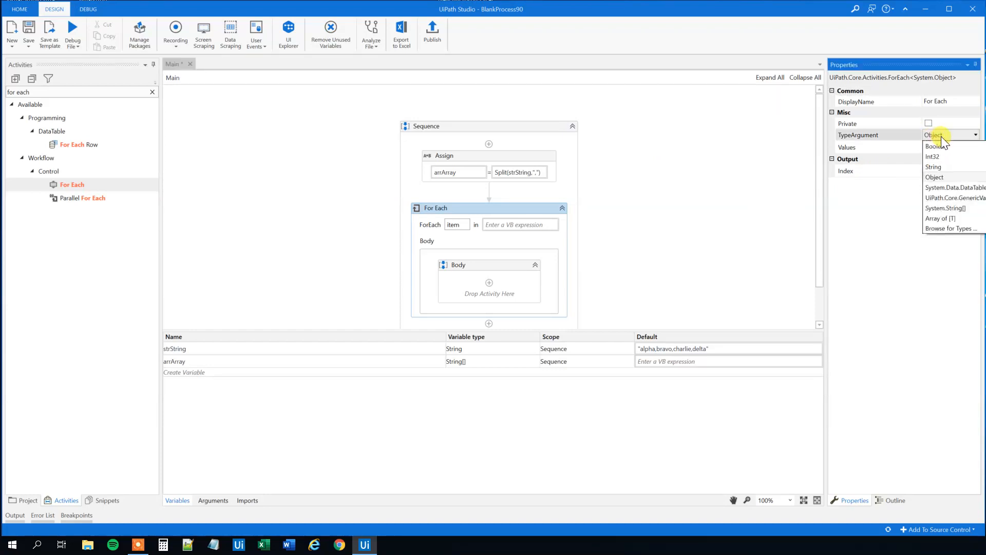
pyautogui.moveTo(936, 167)
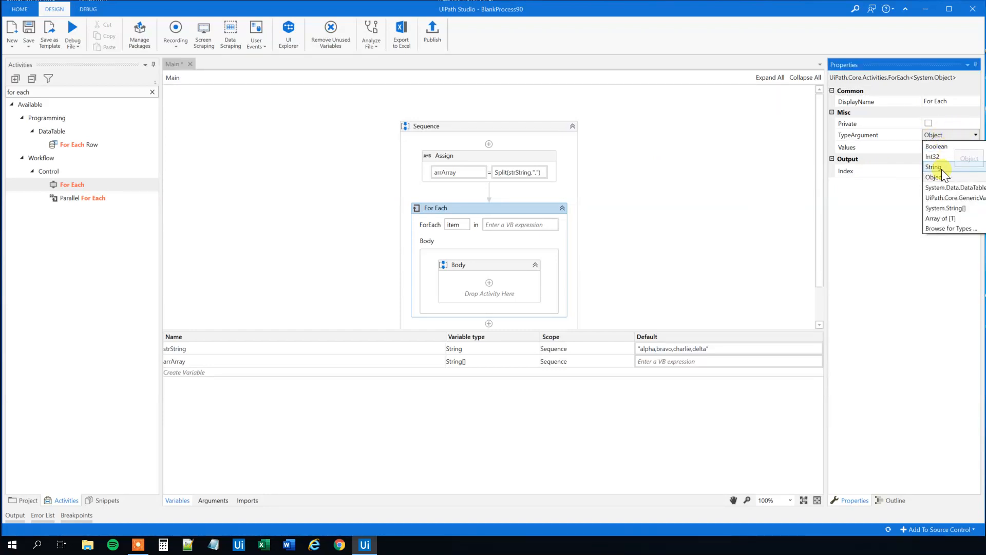
pyautogui.click(934, 166)
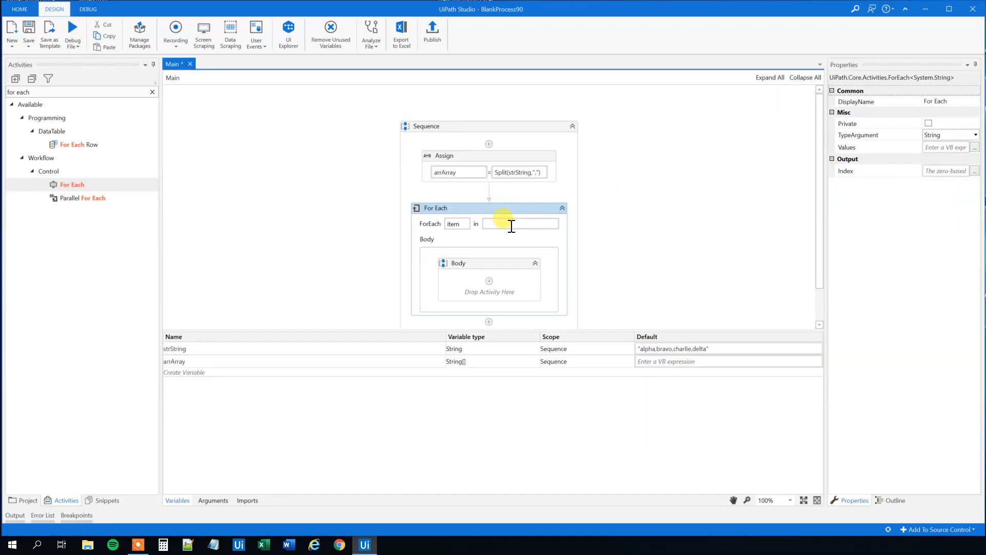
pyautogui.write('arrArray')
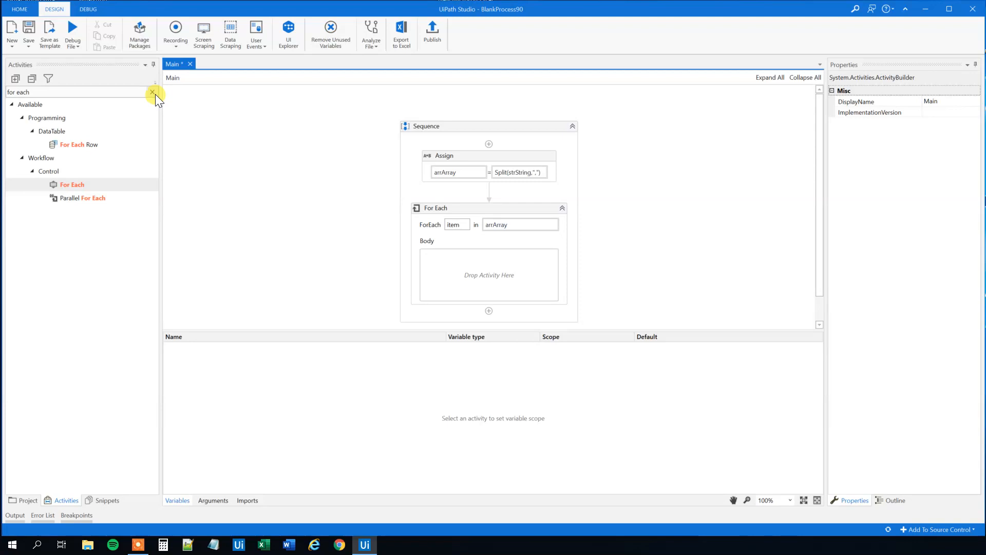
pyautogui.write('wr')
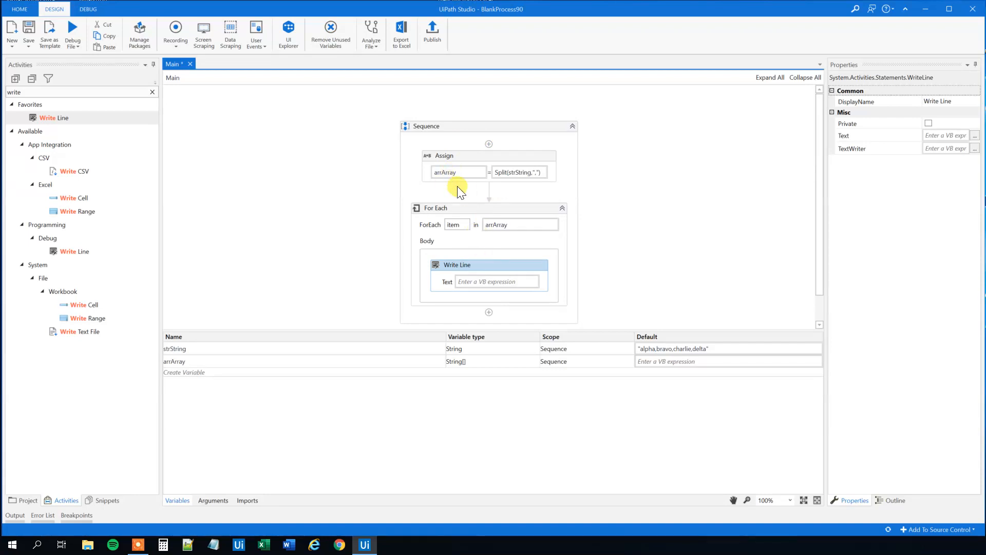
pyautogui.write('item')
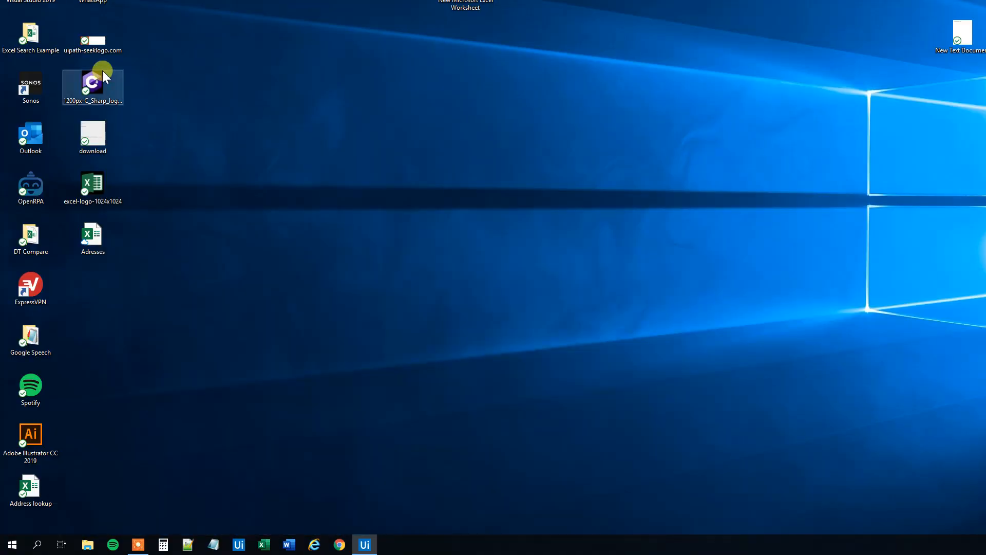
# View the Output panel showing alpha, bravo, delta, charlie and execution ended
pyautogui.click(363, 544)
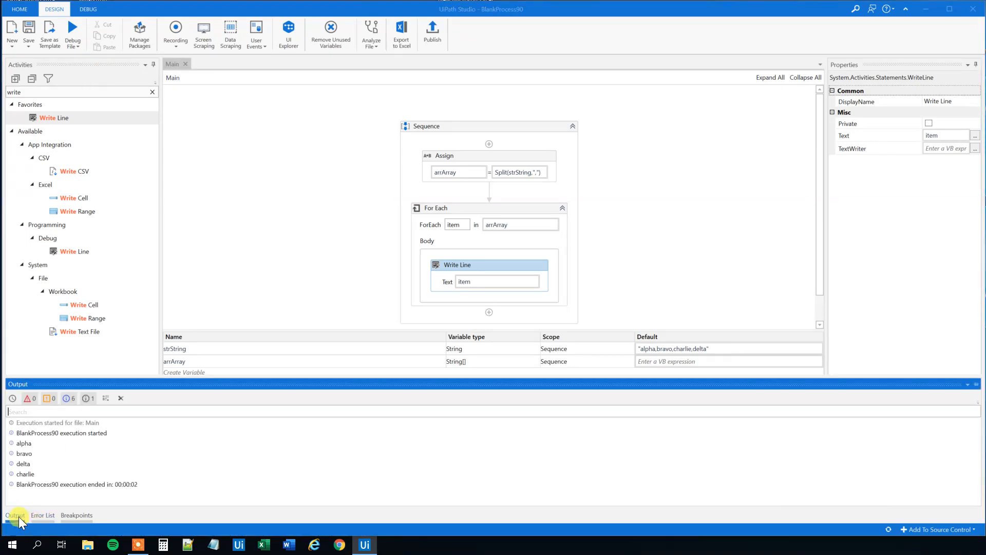
pyautogui.moveTo(26, 443)
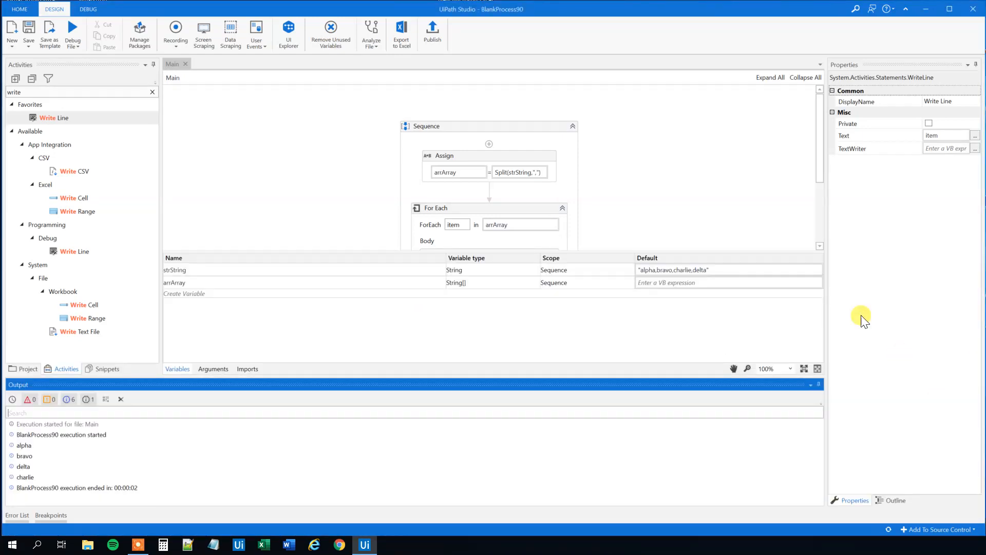
# Change strString's default to "alpha bravo charlie delta" and rerun the workflow
pyautogui.click(812, 384)
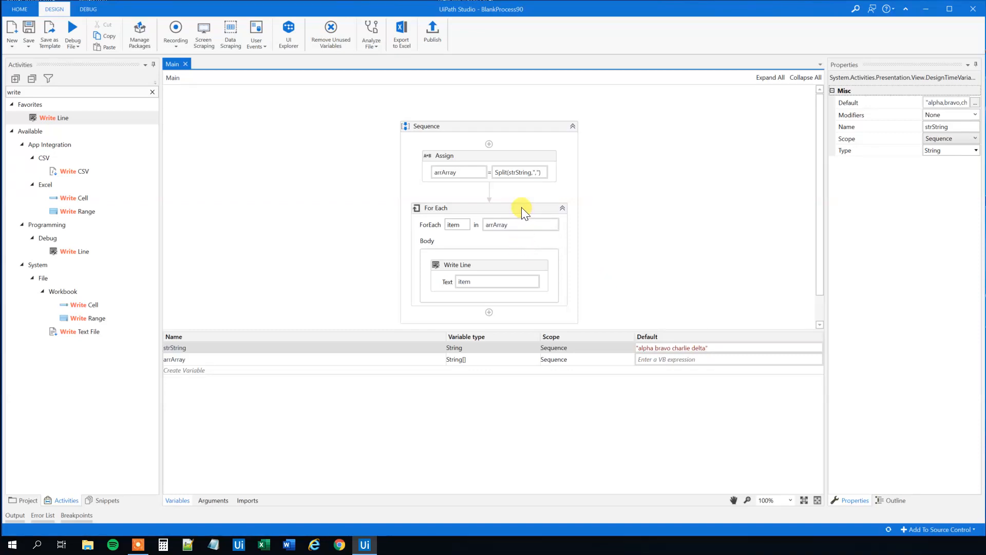
pyautogui.click(519, 172)
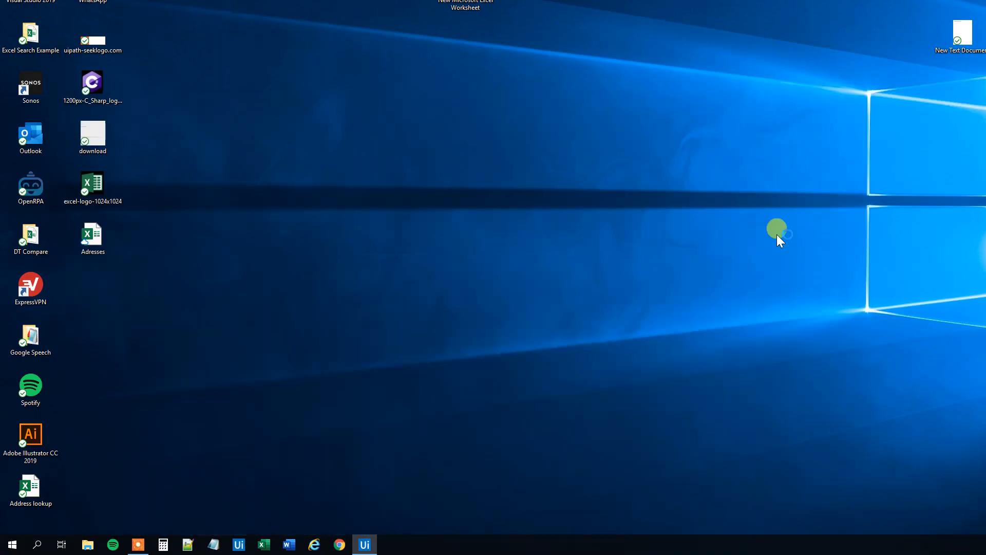
pyautogui.moveTo(705, 293)
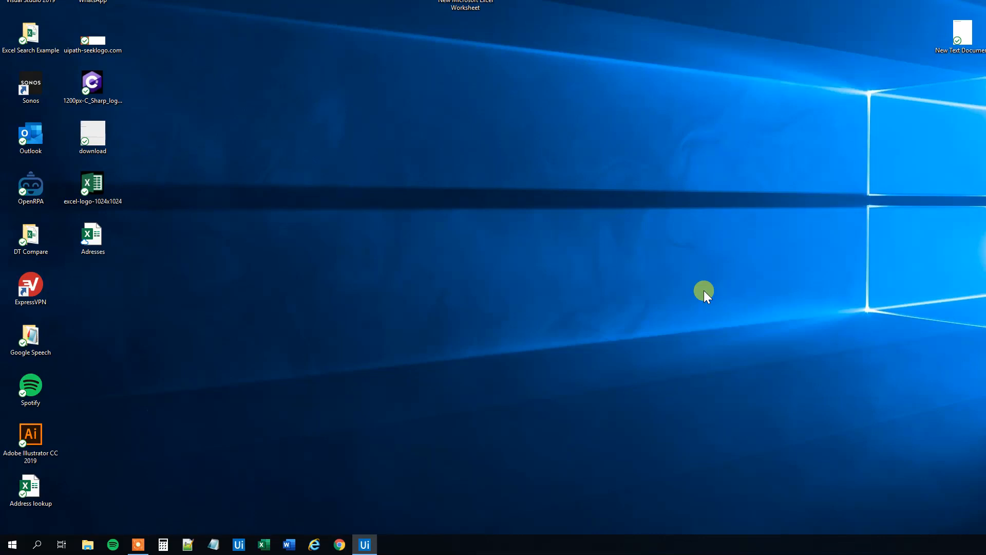
# Show the Output panel listing alpha, bravo, charlie and delta from the new run
pyautogui.click(364, 544)
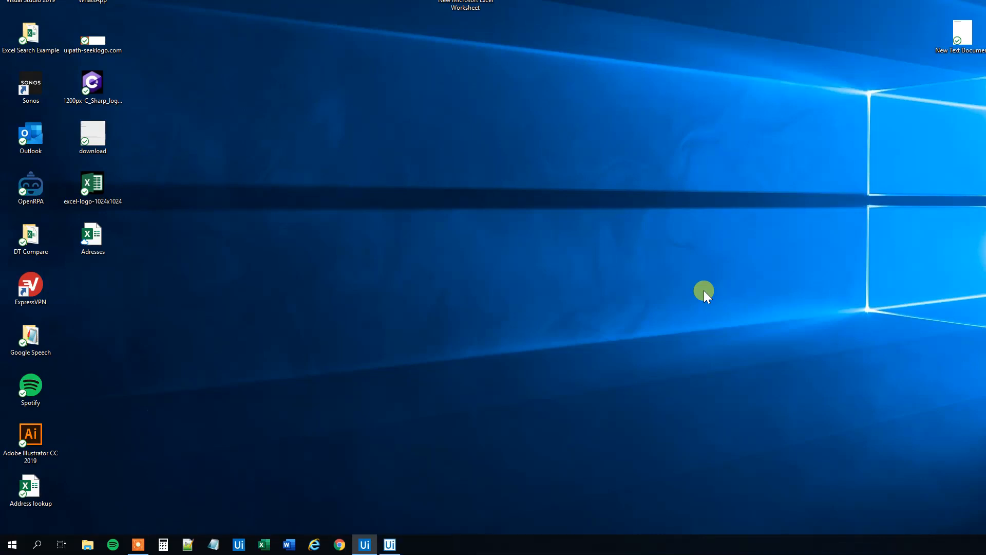
pyautogui.click(364, 545)
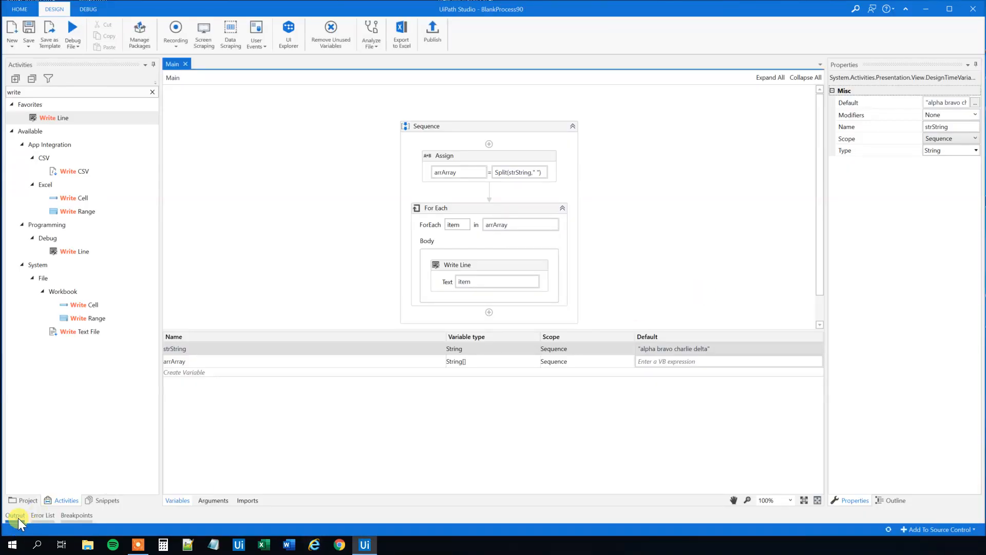
pyautogui.click(15, 515)
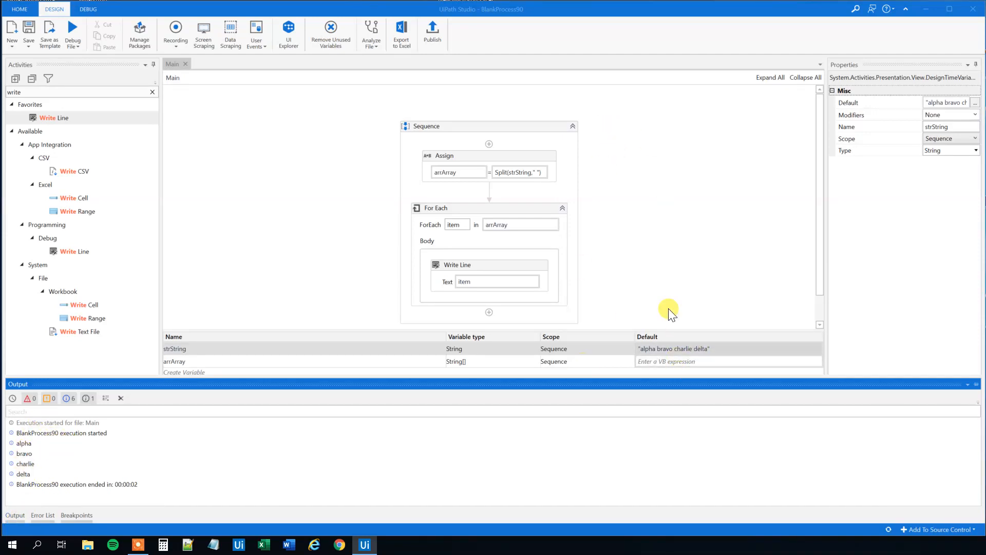
pyautogui.moveTo(527, 207)
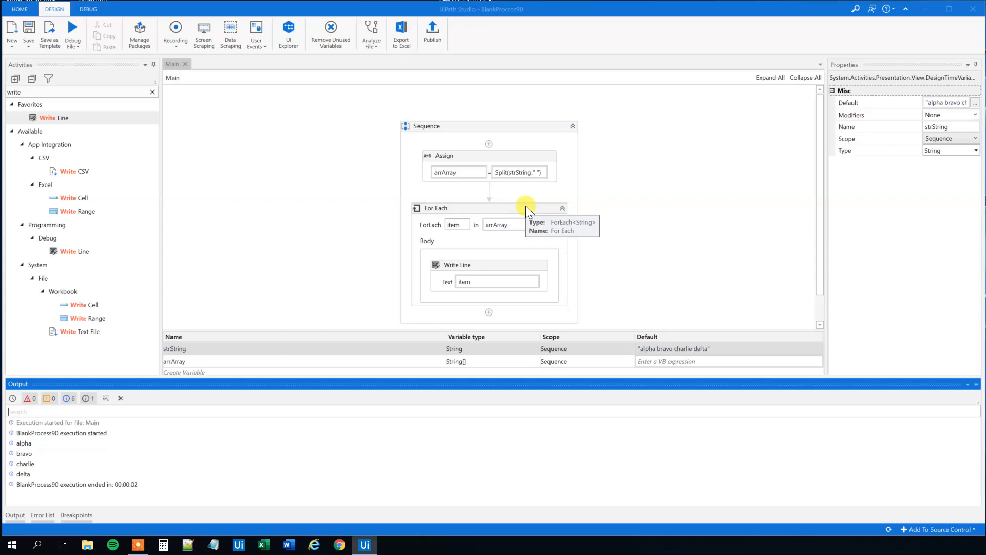